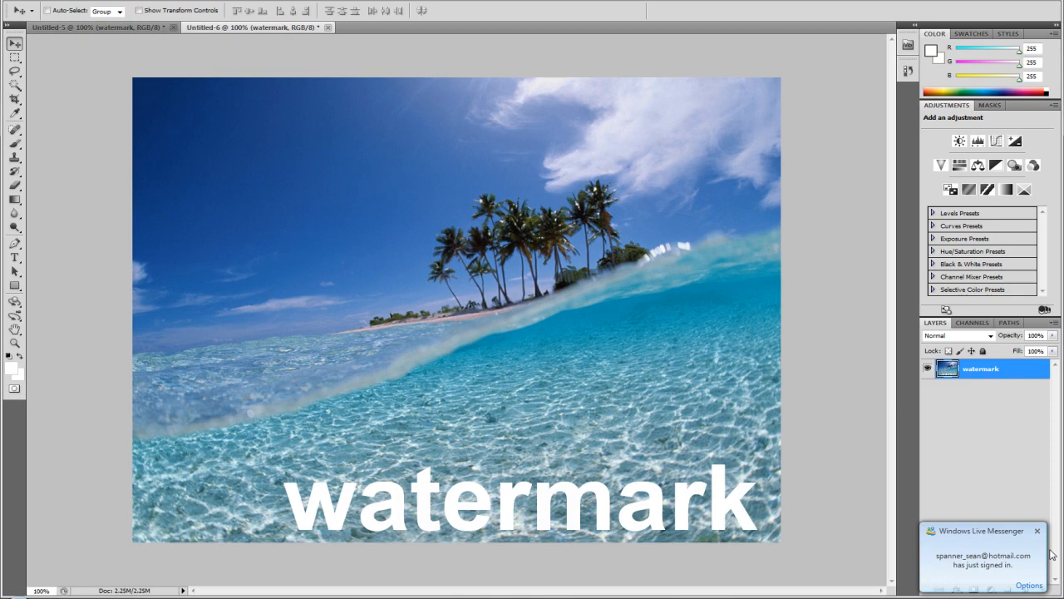
# Select the white 'water' watermark letters over the sea with the Magic Wand.
pyautogui.click(36, 5)
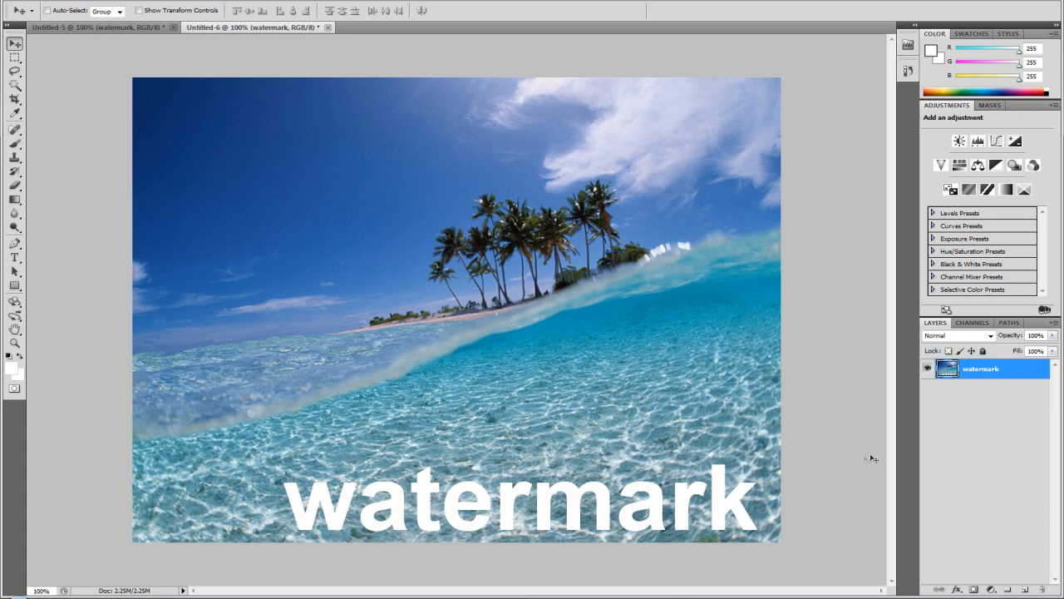
pyautogui.moveTo(990, 389)
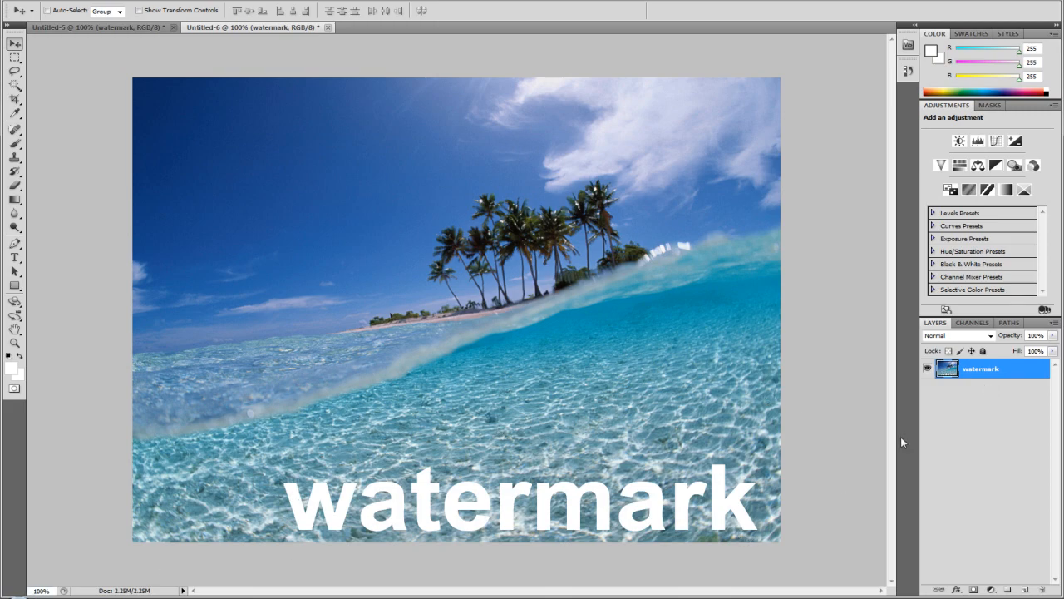
pyautogui.moveTo(1011, 366)
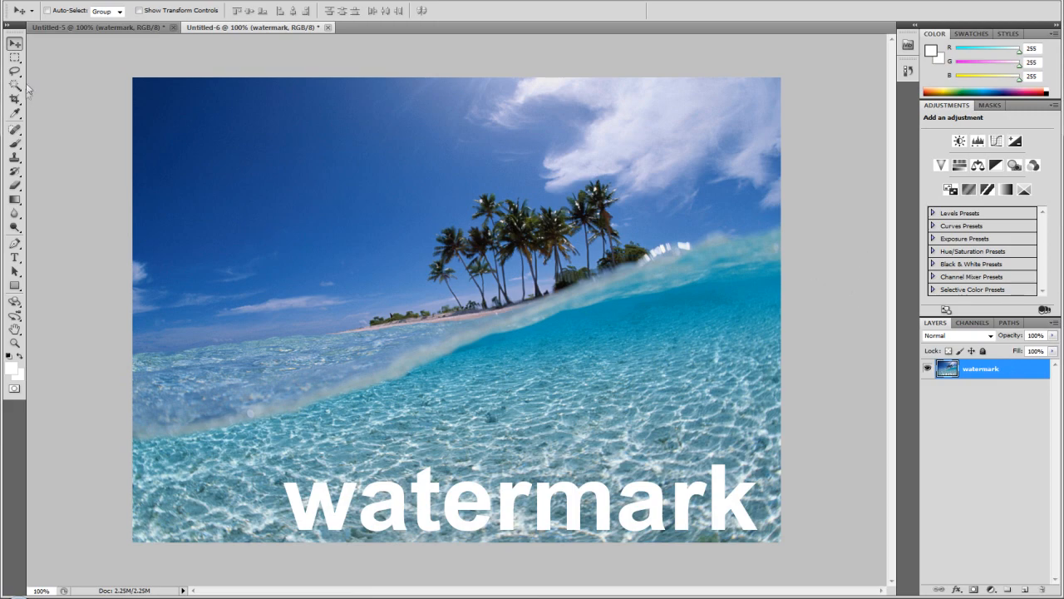
pyautogui.click(15, 86)
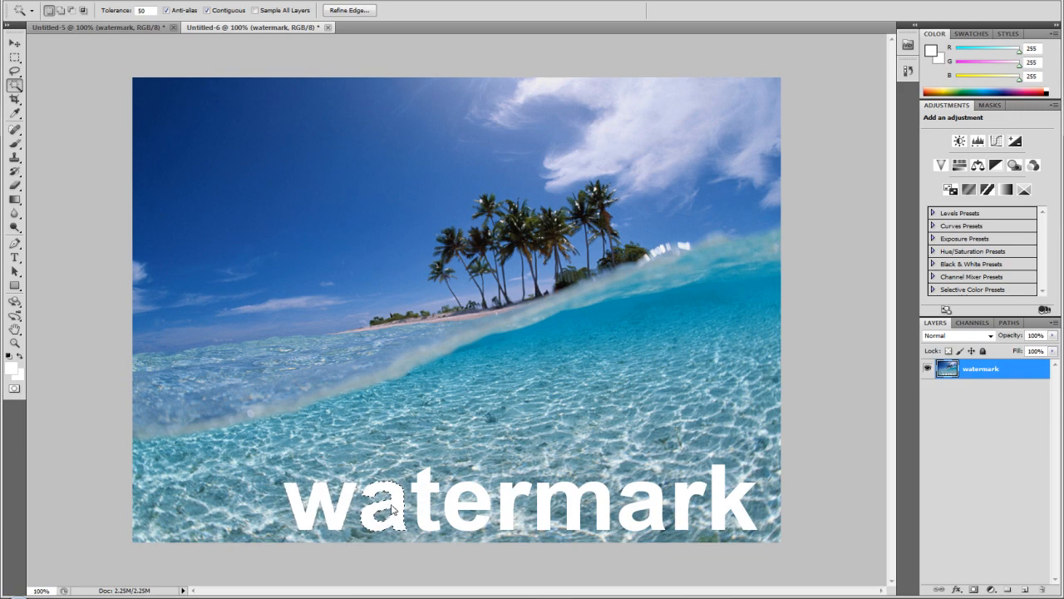
pyautogui.click(391, 512)
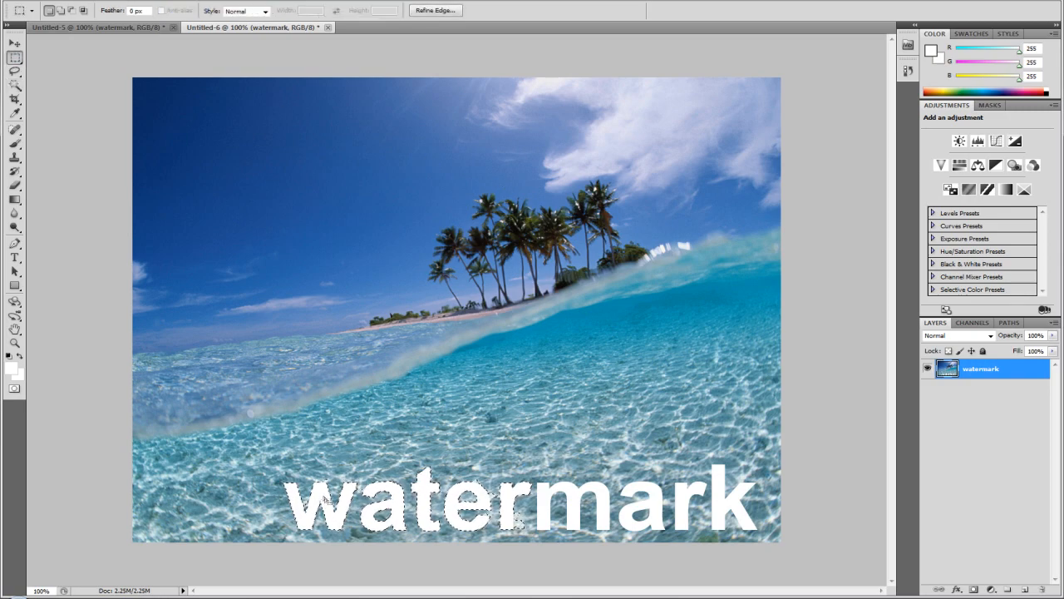
# Fill the selection with Content-Aware, Normal mode, 100% opacity so sea texture replaces 'water'.
pyautogui.rightClick(396, 474)
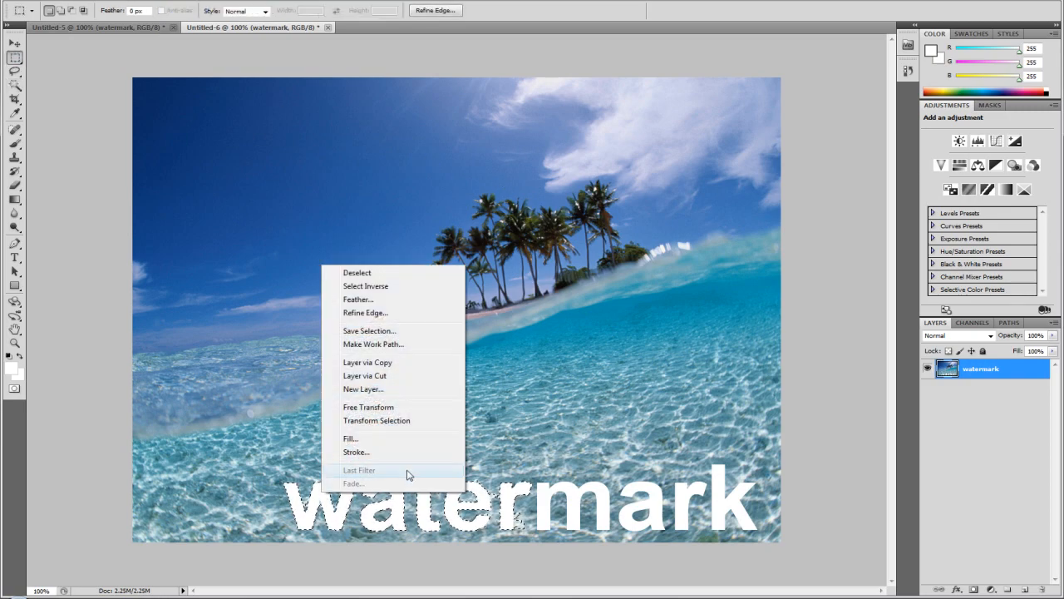
pyautogui.moveTo(350, 439)
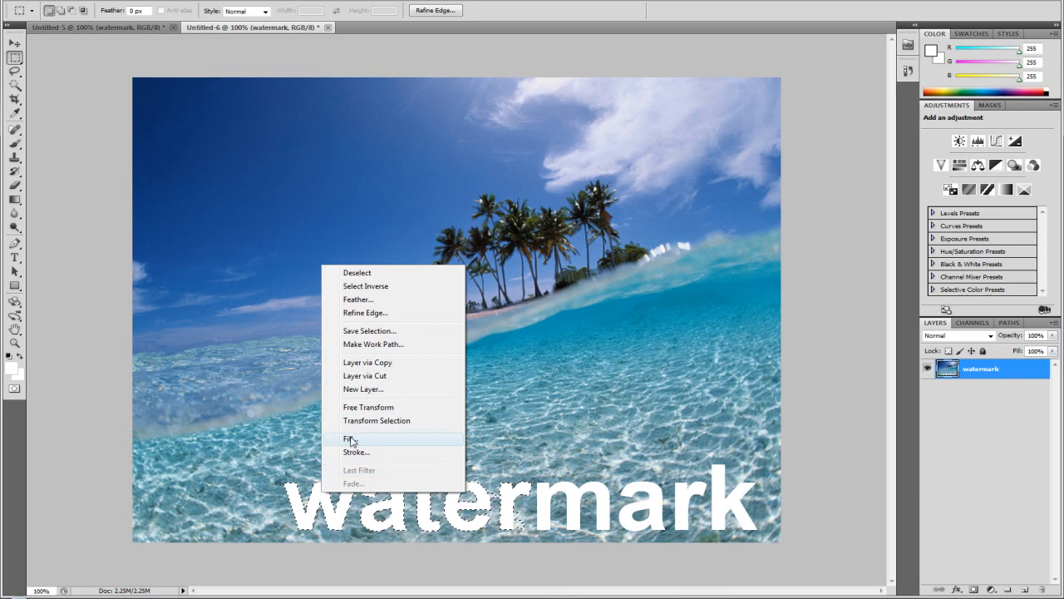
pyautogui.click(349, 439)
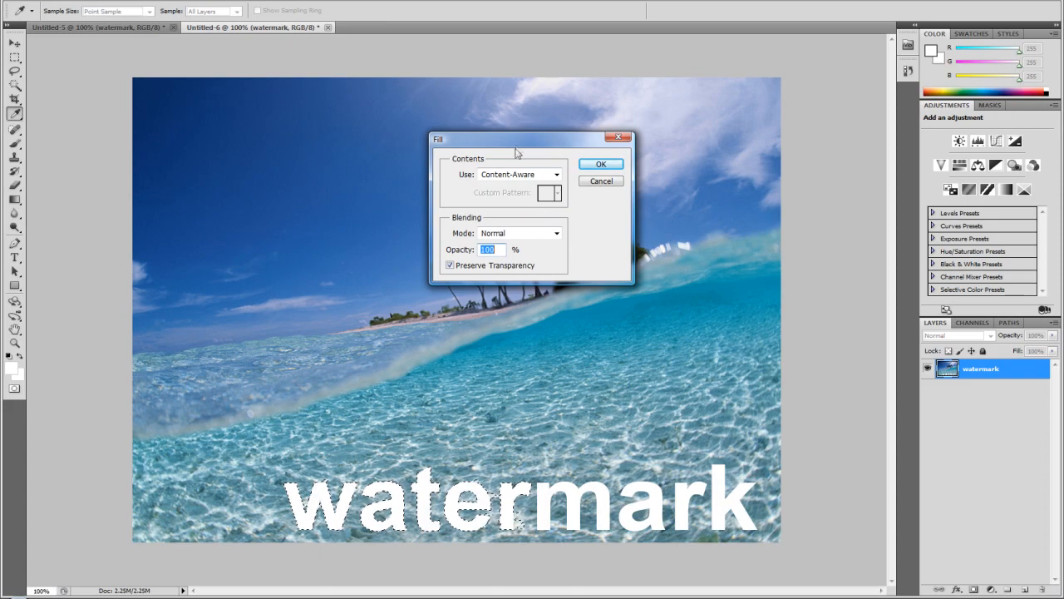
pyautogui.click(515, 175)
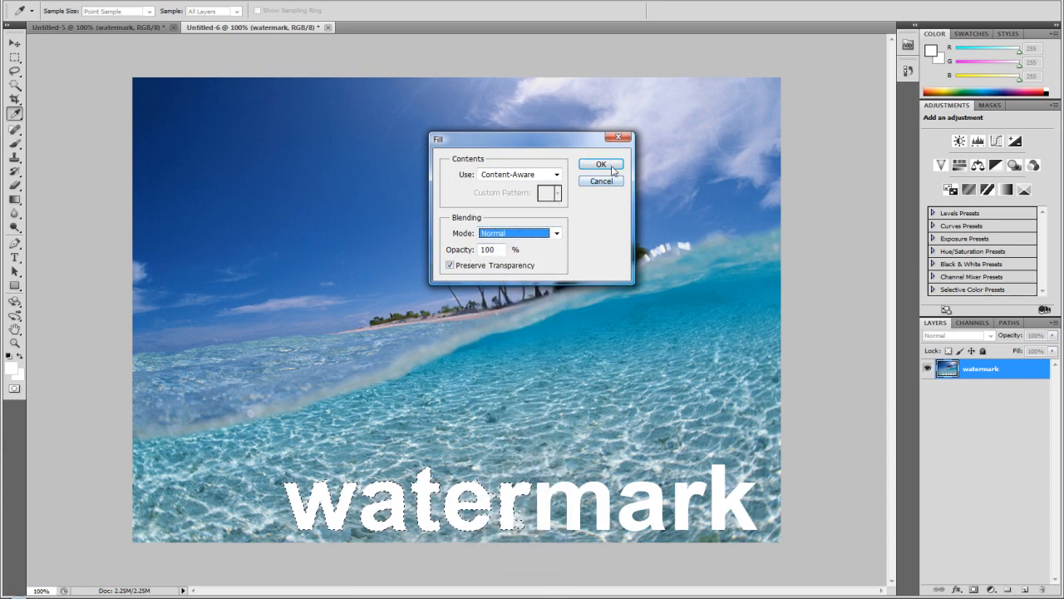
pyautogui.click(600, 165)
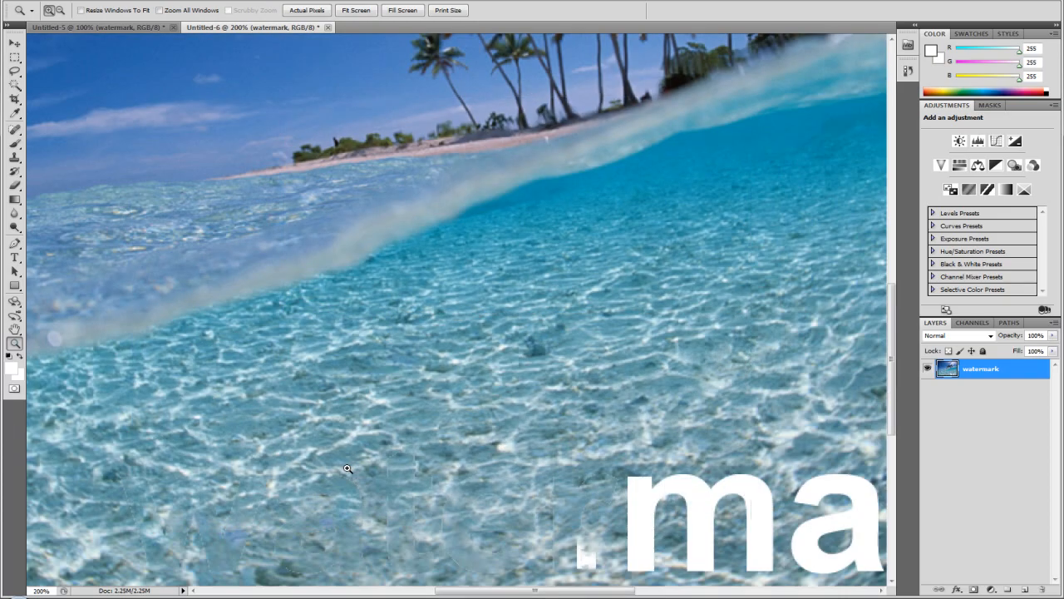
pyautogui.moveTo(170, 383)
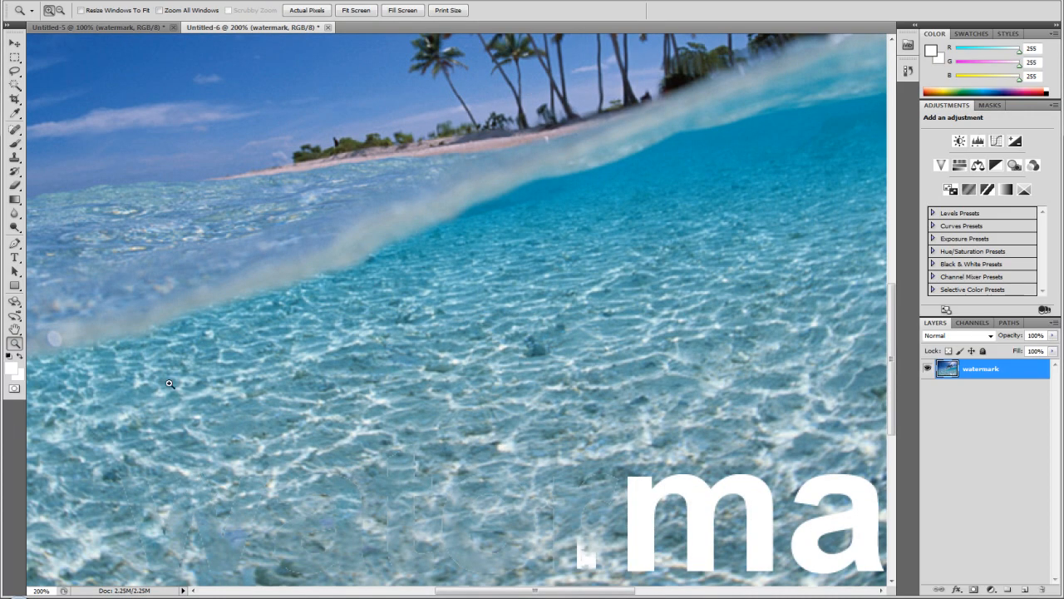
pyautogui.click(356, 10)
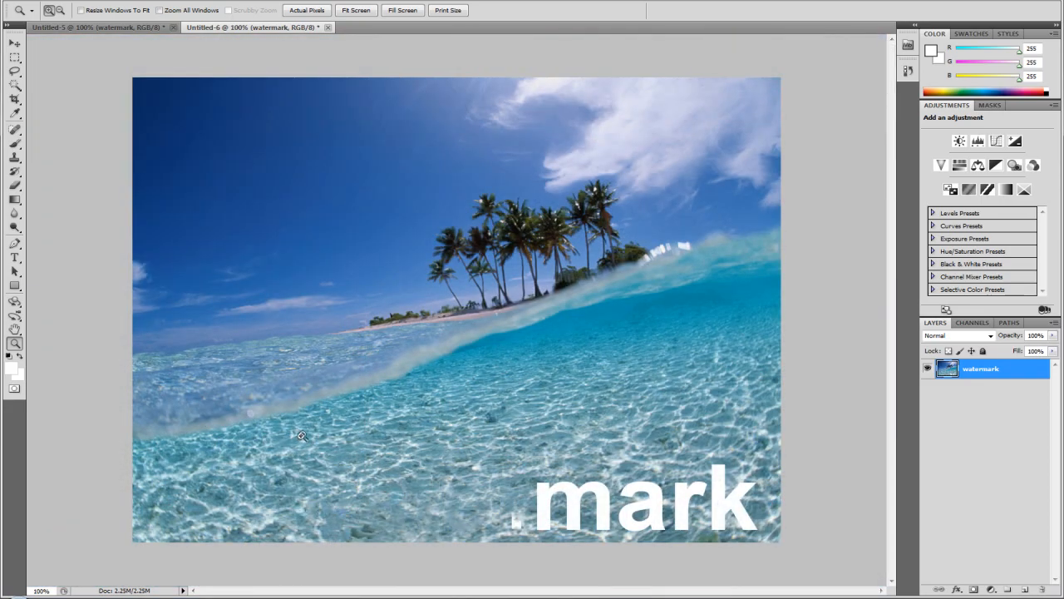
pyautogui.moveTo(309, 429)
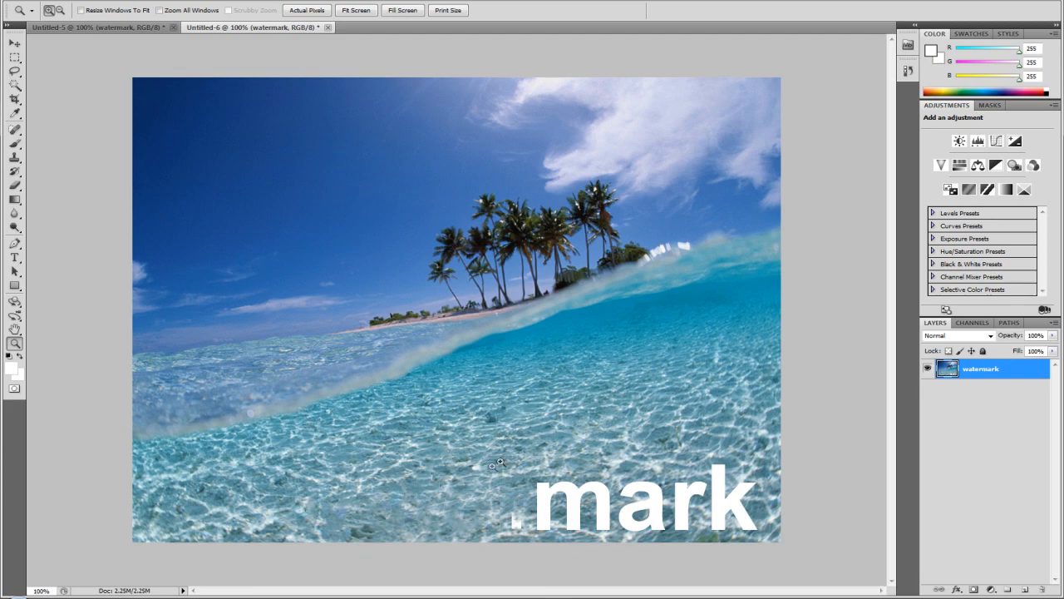
pyautogui.moveTo(522, 437)
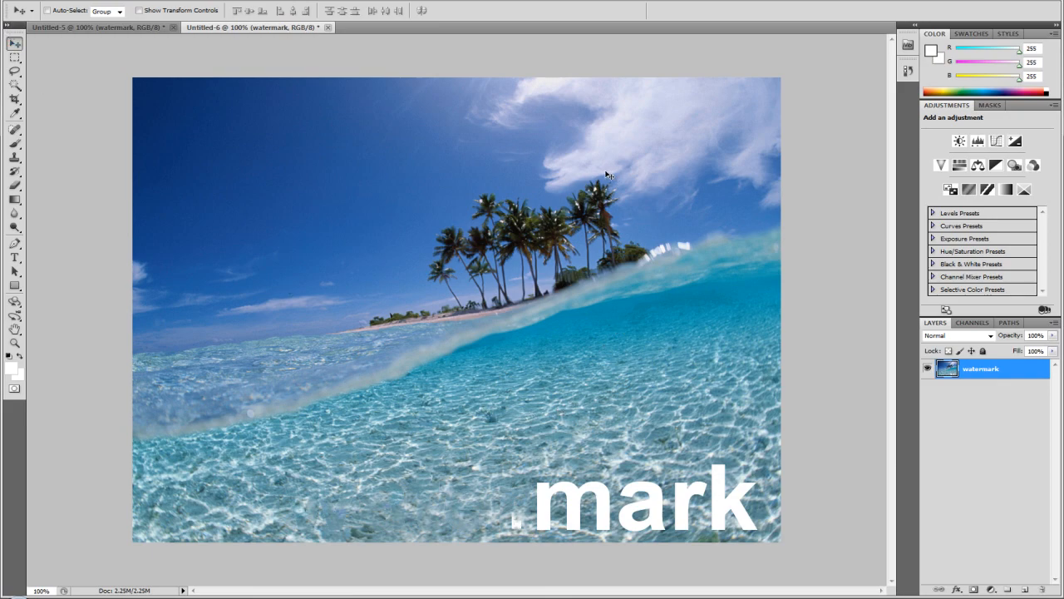
pyautogui.moveTo(574, 279)
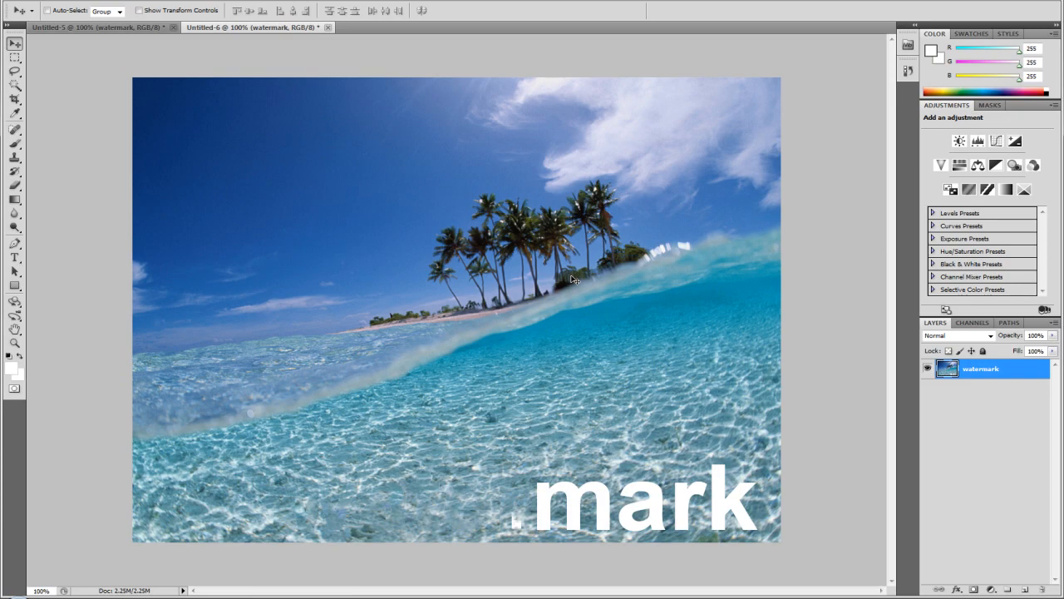
pyautogui.moveTo(572, 279)
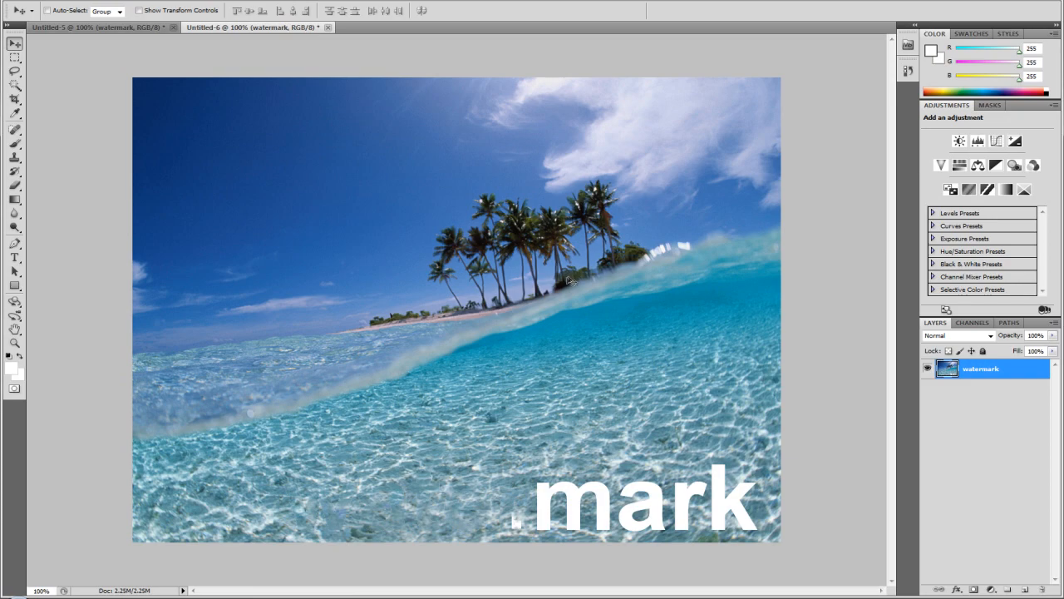